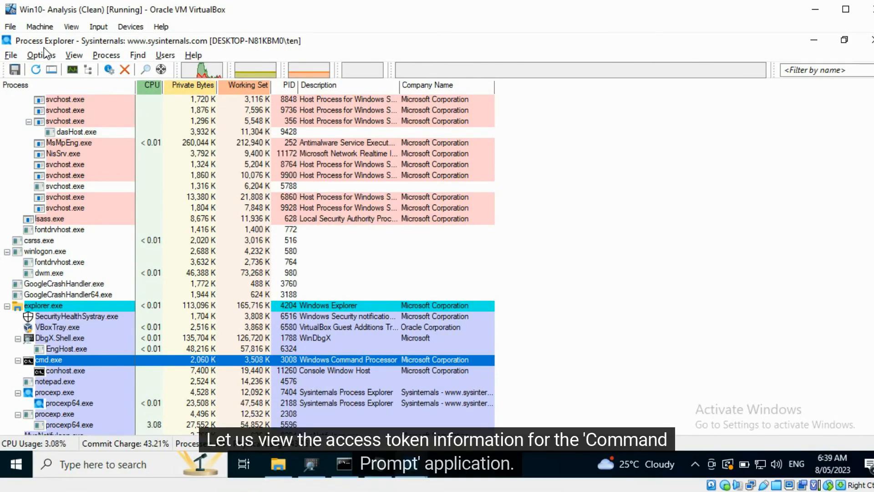
pyautogui.moveTo(60, 360)
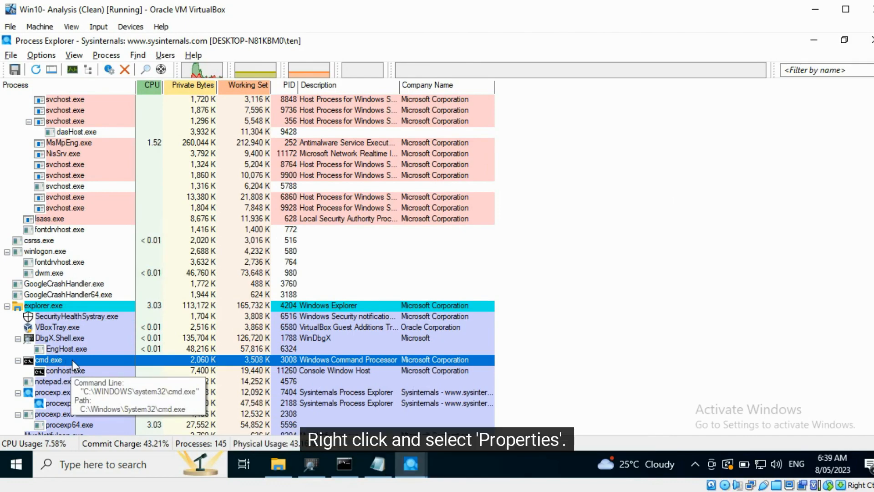
# Open the context menu for cmd.exe in the process tree
pyautogui.rightClick(49, 360)
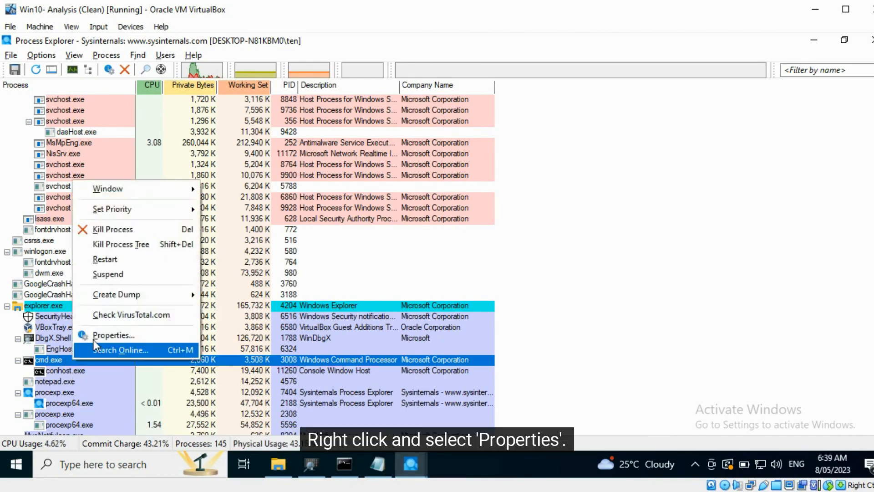
# Open cmd.exe Properties on the Security tab and select the user SID
pyautogui.click(114, 335)
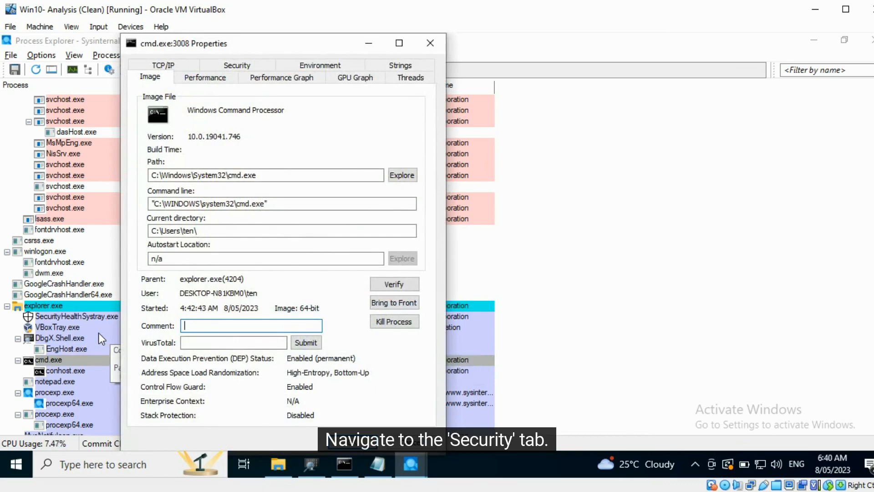
pyautogui.click(236, 65)
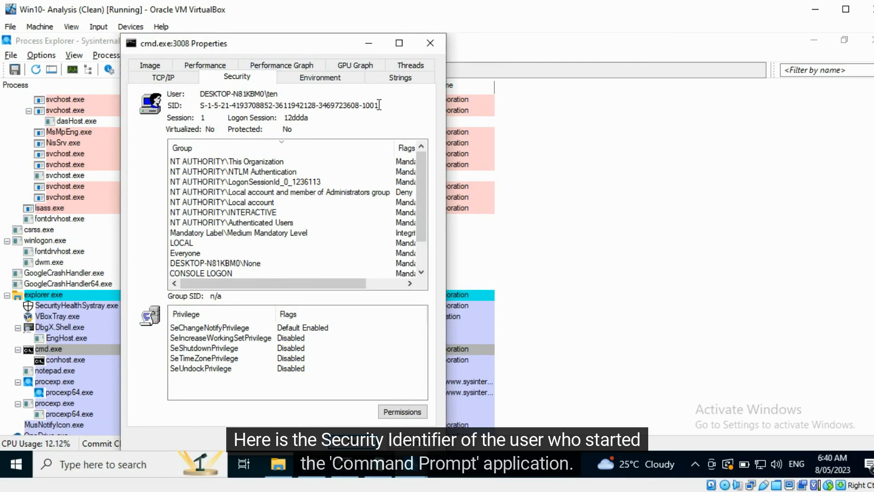
pyautogui.doubleClick(272, 93)
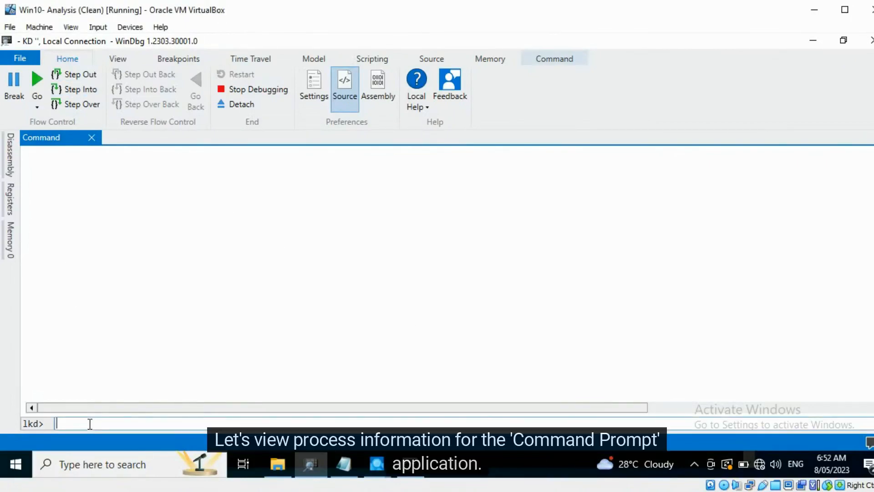
# Run !process 0 1 cmd.exe in WinDbg to get its token address
pyautogui.write('!process 0 0 cmd.exe')
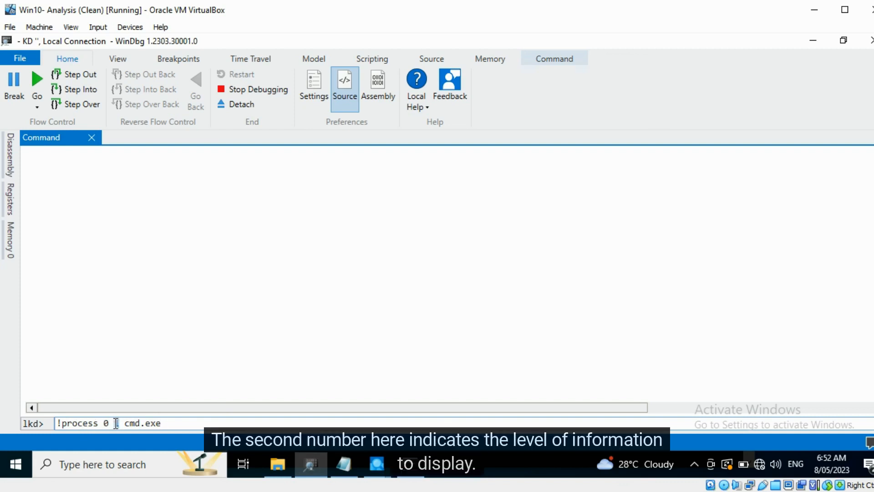
pyautogui.write('1')
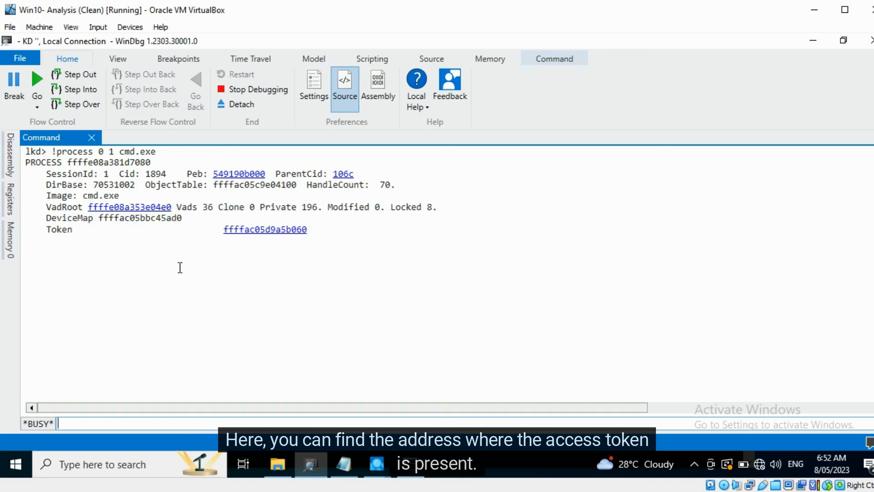
# Dump cmd.exe's token via the Token link and scroll through groups and privileges
pyautogui.click(265, 229)
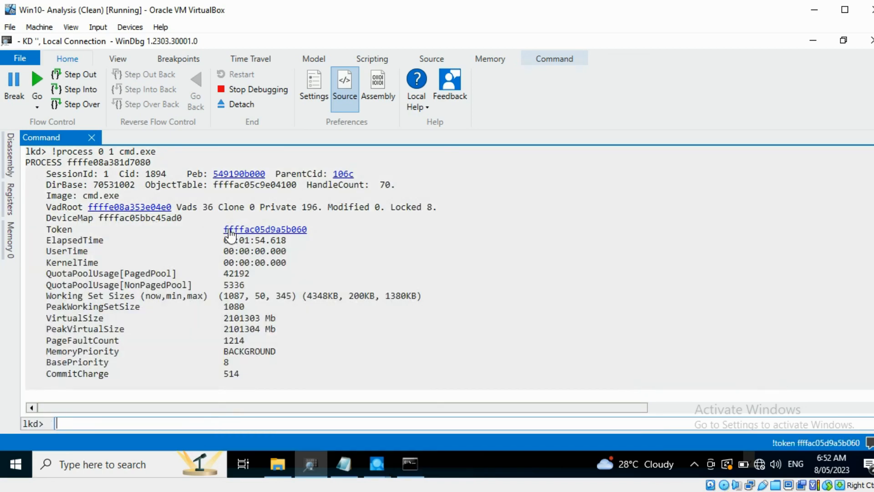
pyautogui.click(265, 229)
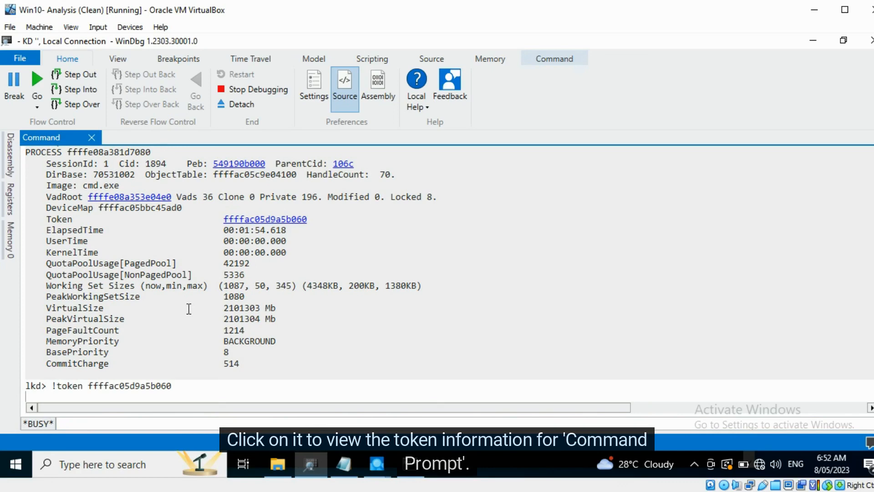
pyautogui.moveTo(197, 309)
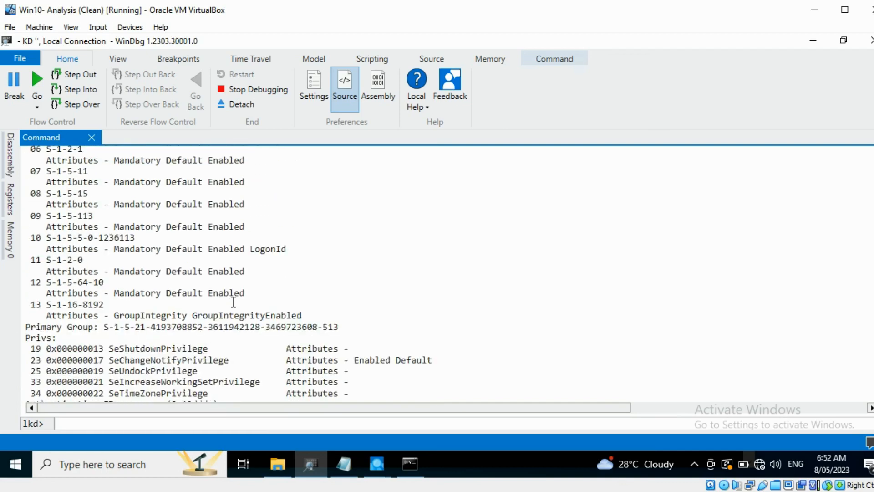
pyautogui.scroll(-3)
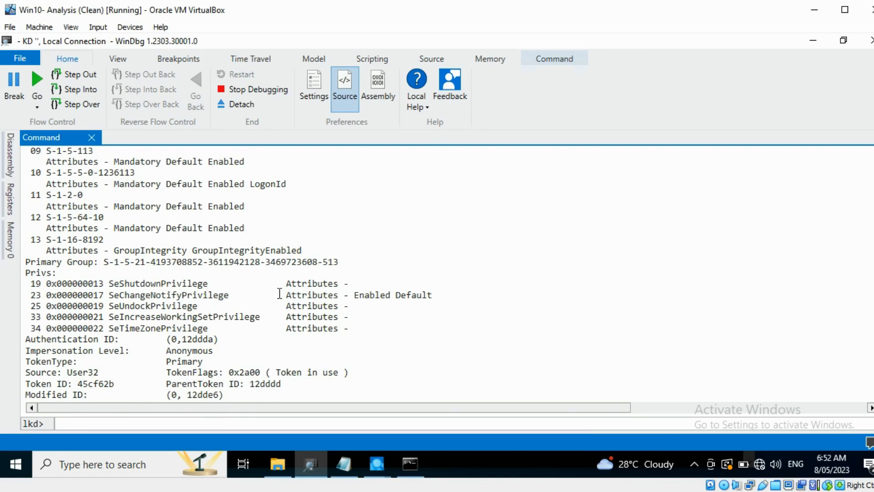
pyautogui.scroll(-3)
pyautogui.write('!')
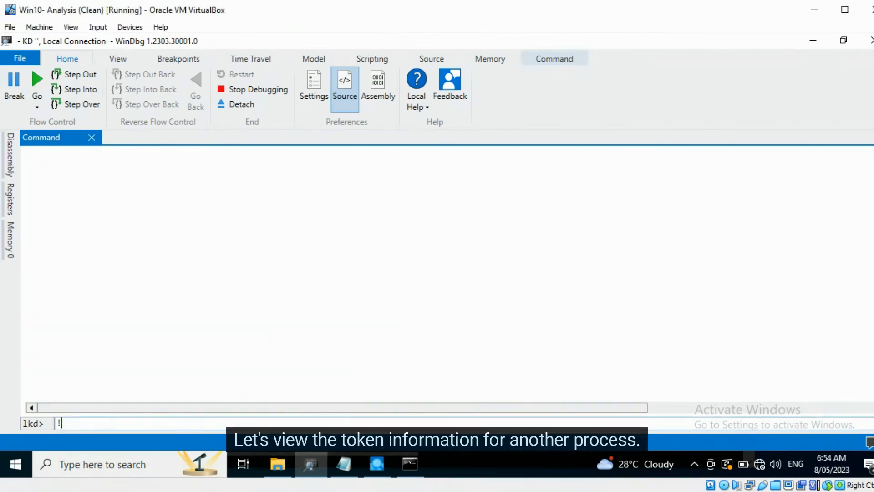
# Run !process 0 1 notepad.exe and dump its token in WinDbg
pyautogui.write('process 0 1')
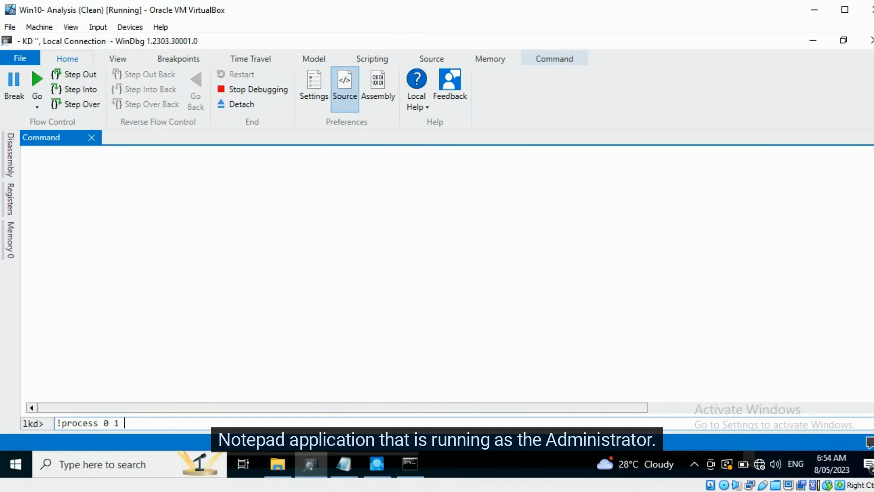
pyautogui.write('notepad.exe')
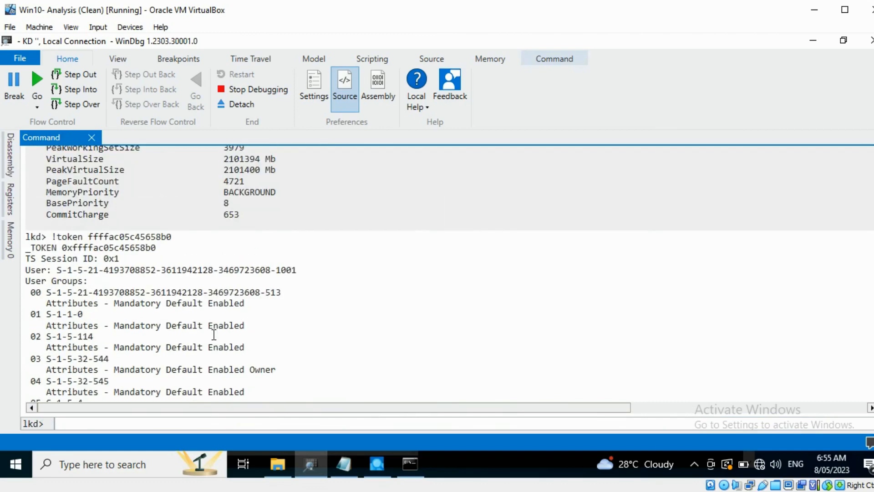
pyautogui.moveTo(288, 365)
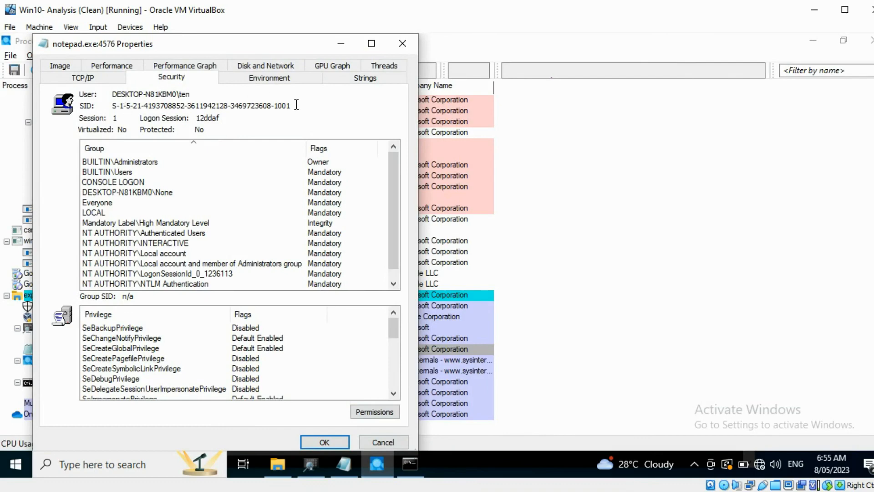
# Return to WinDbg and scroll notepad.exe's token privileges list
pyautogui.click(119, 161)
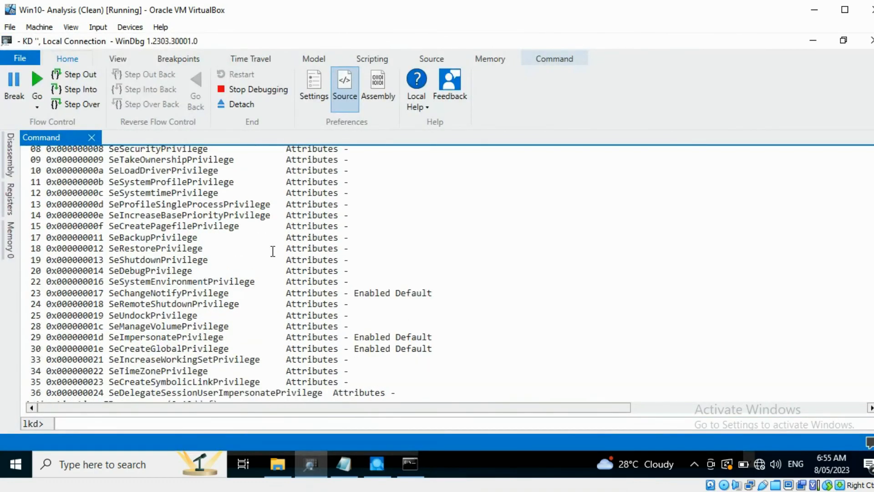
pyautogui.scroll(-3)
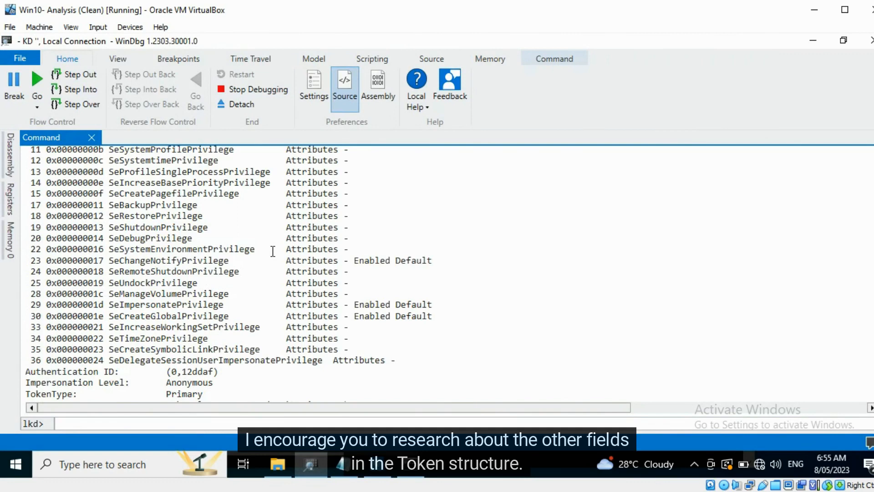